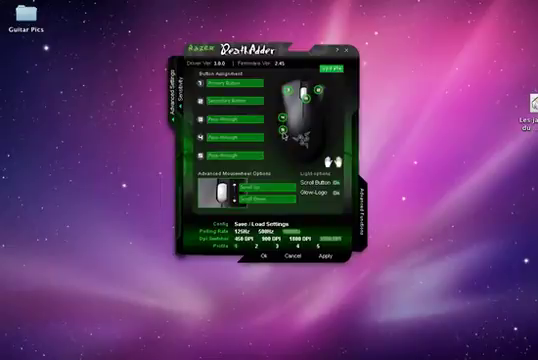
Leave the DeathAdder settings unapplied and open the desktop context menu (New Folder, Get Info).
{"action": "left_click", "coordinate": [230, 80]}
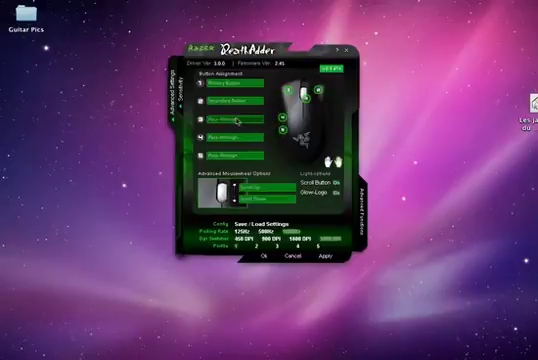
{"action": "left_click", "coordinate": [235, 128]}
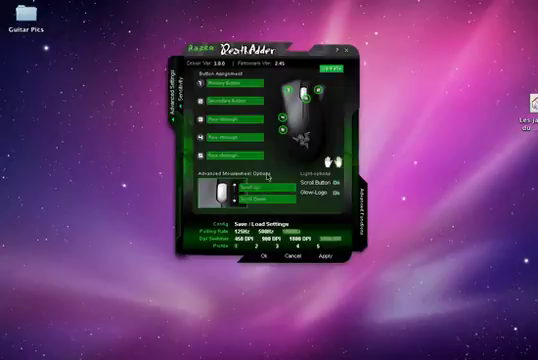
{"action": "left_click", "coordinate": [255, 183]}
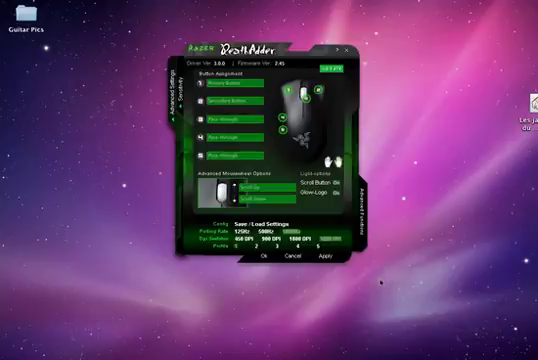
{"action": "right_click", "coordinate": [418, 195]}
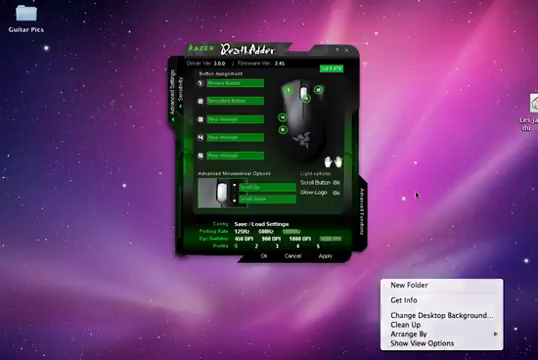